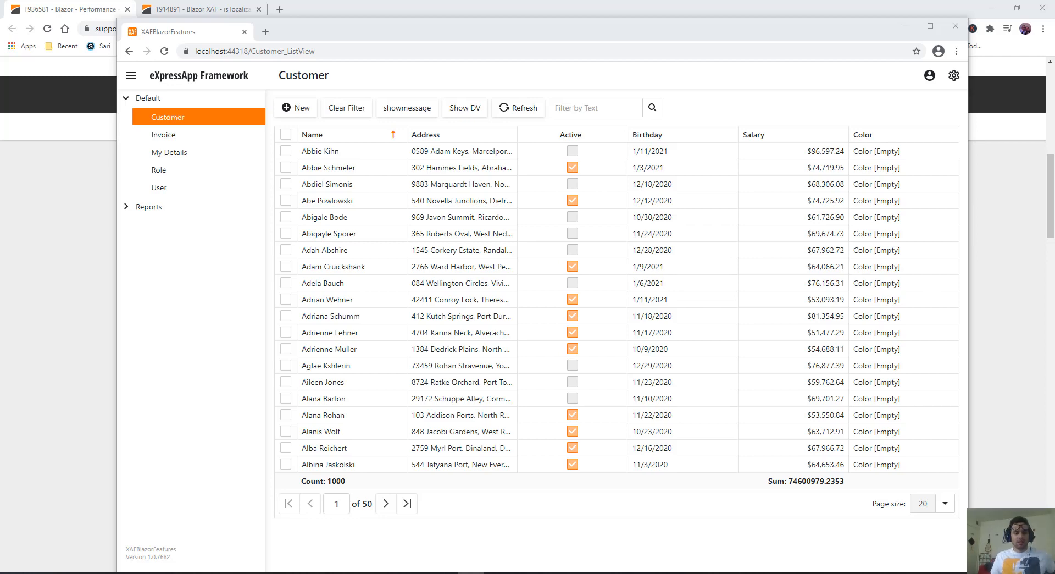
mouse_move(94, 267)
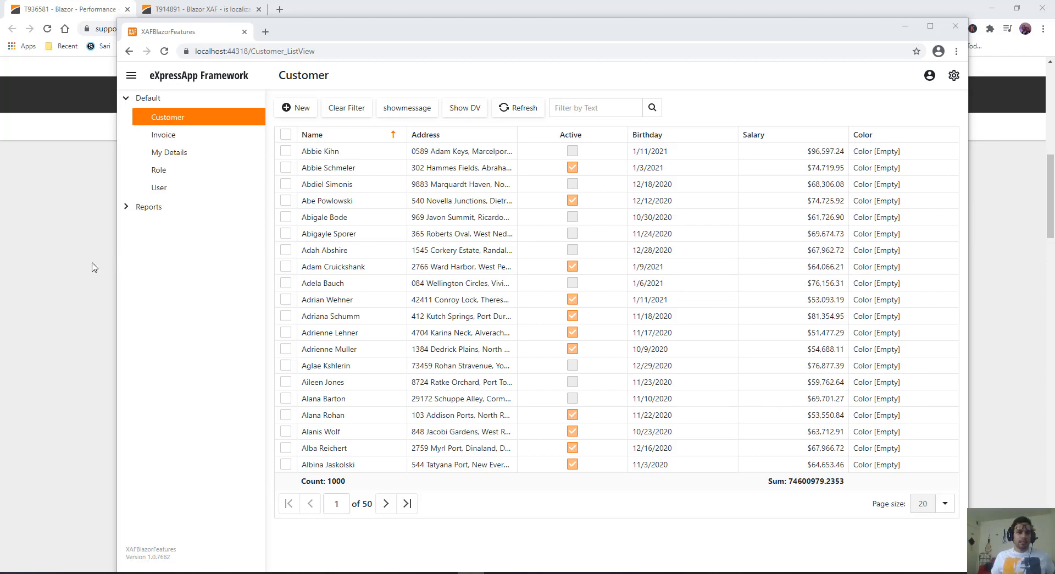
Bring the T936581 ticket about LookupPropertyEditor loading all records to the front.
click(64, 9)
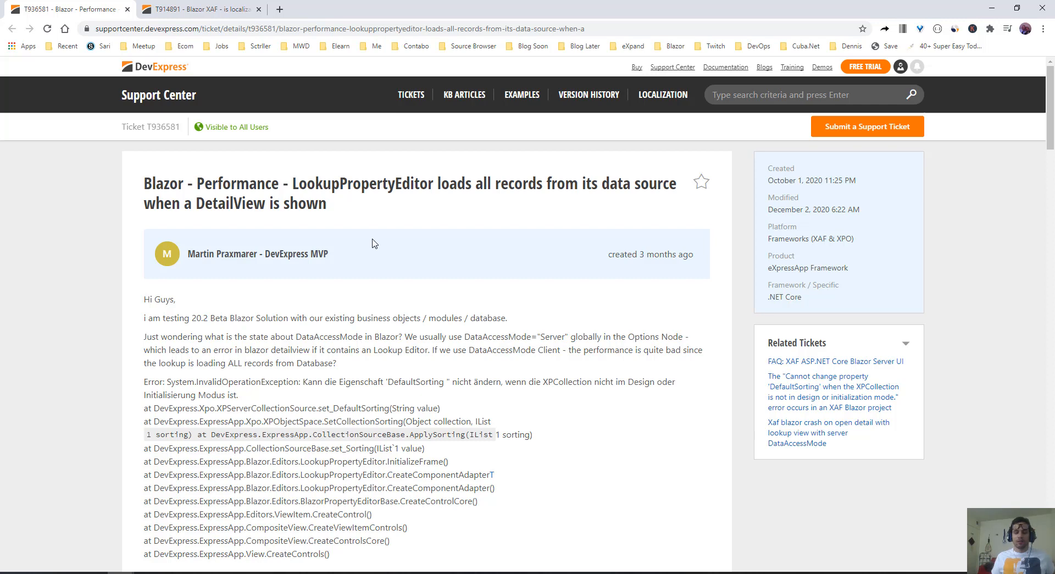
Read the approved answer, open the ListRenderMode docs, then return to the XAF Customer list.
scroll(down, 3)
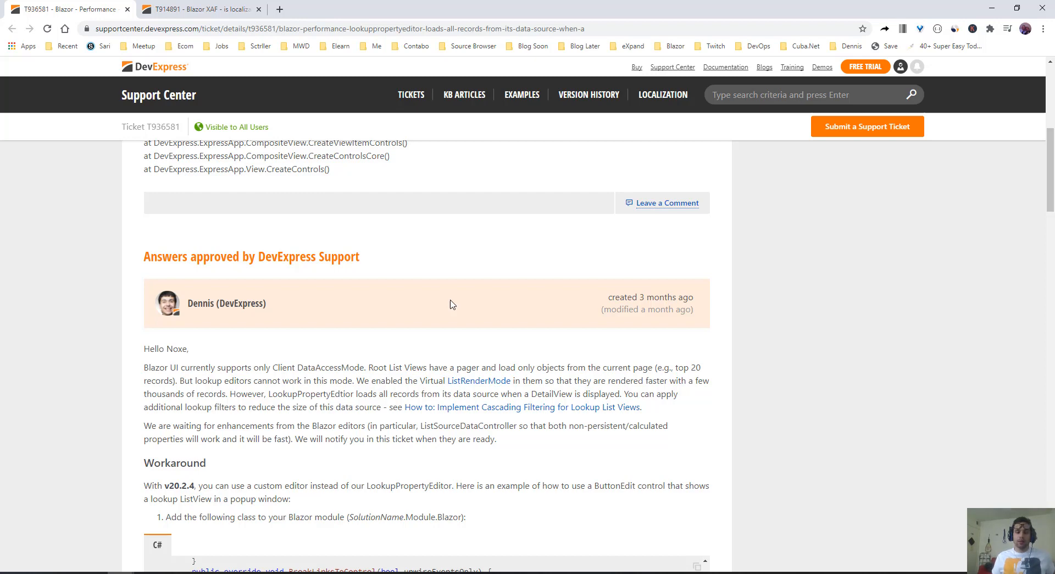
scroll(down, 3)
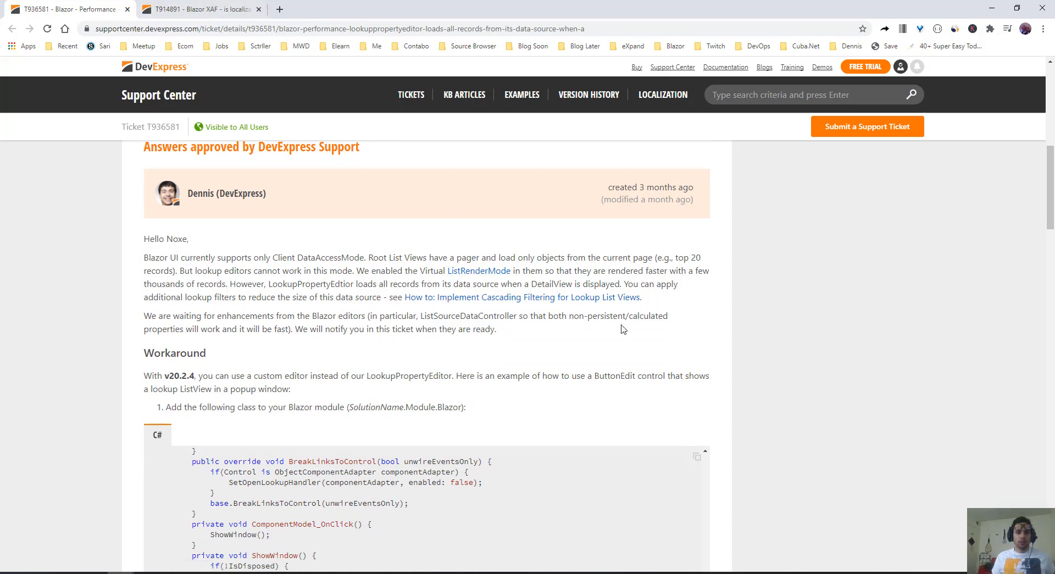
click(478, 271)
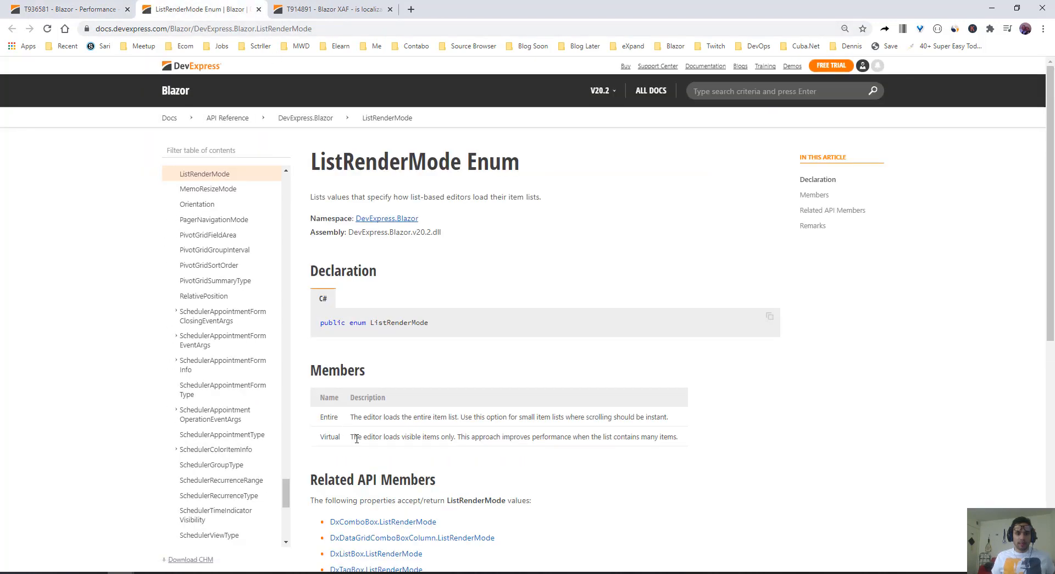
drag(352, 437, 436, 437)
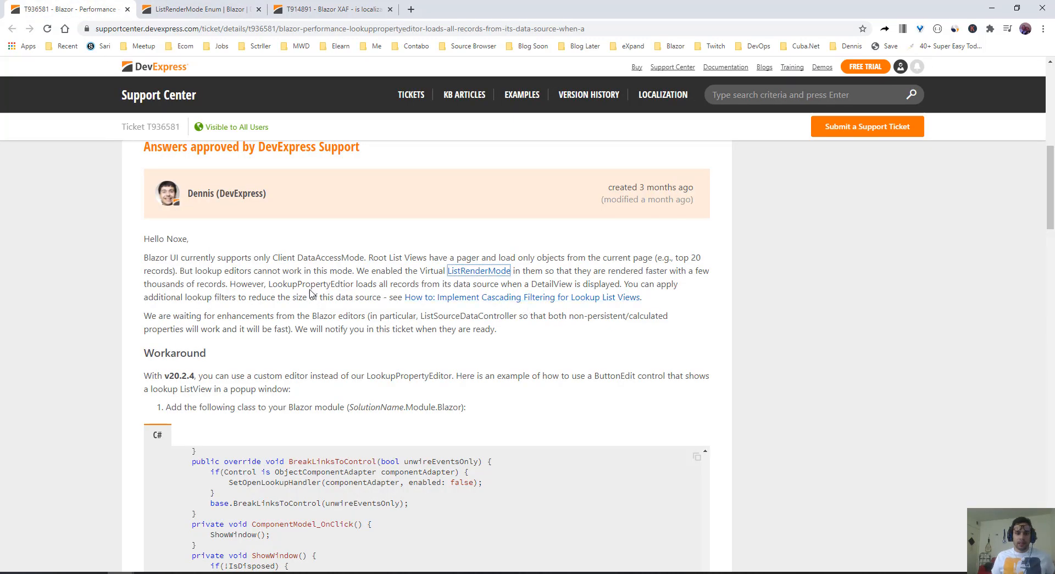
drag(271, 283, 494, 283)
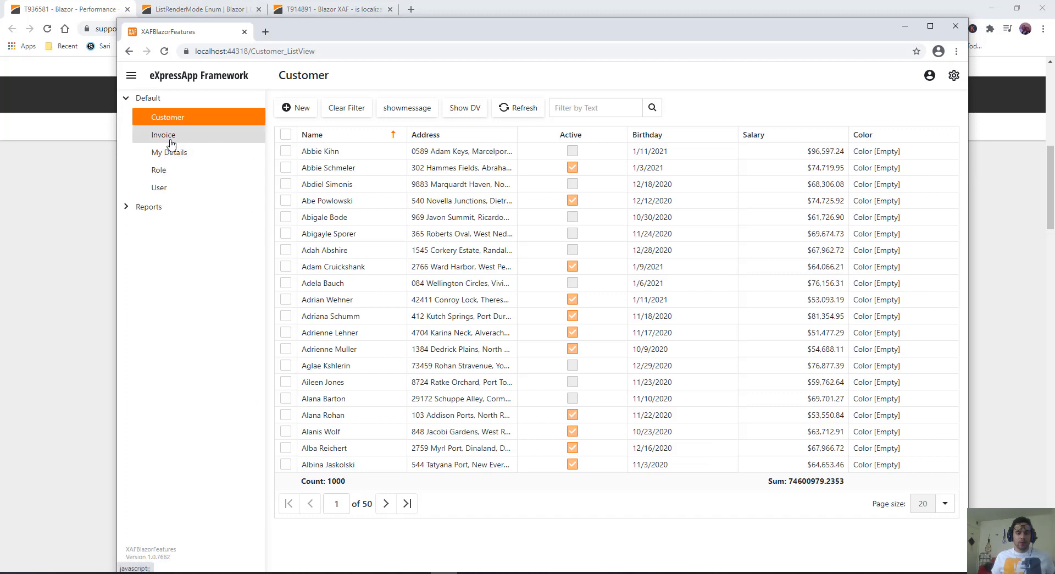
click(320, 150)
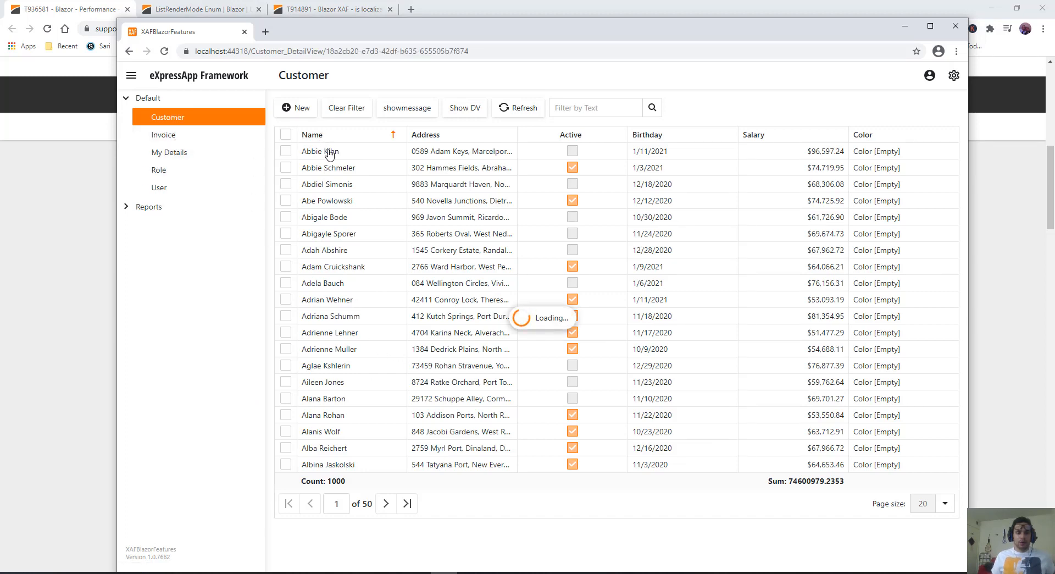
click(320, 151)
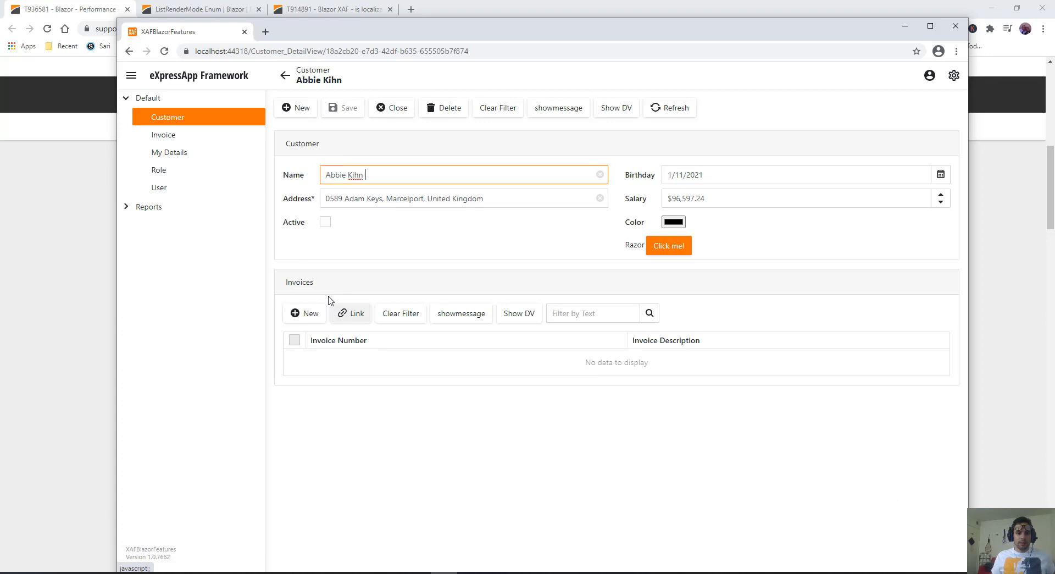
mouse_move(416, 292)
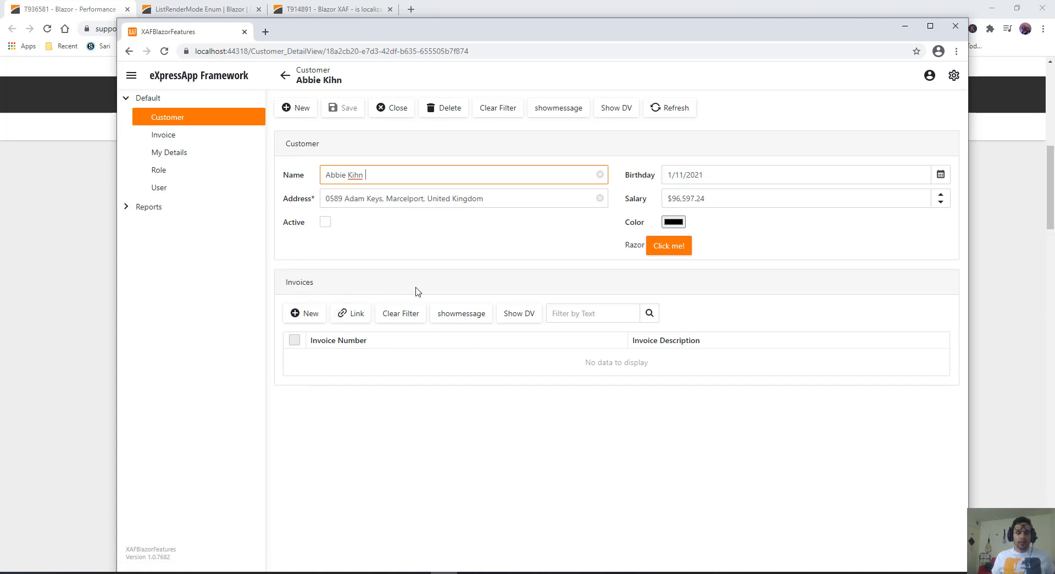
mouse_move(532, 345)
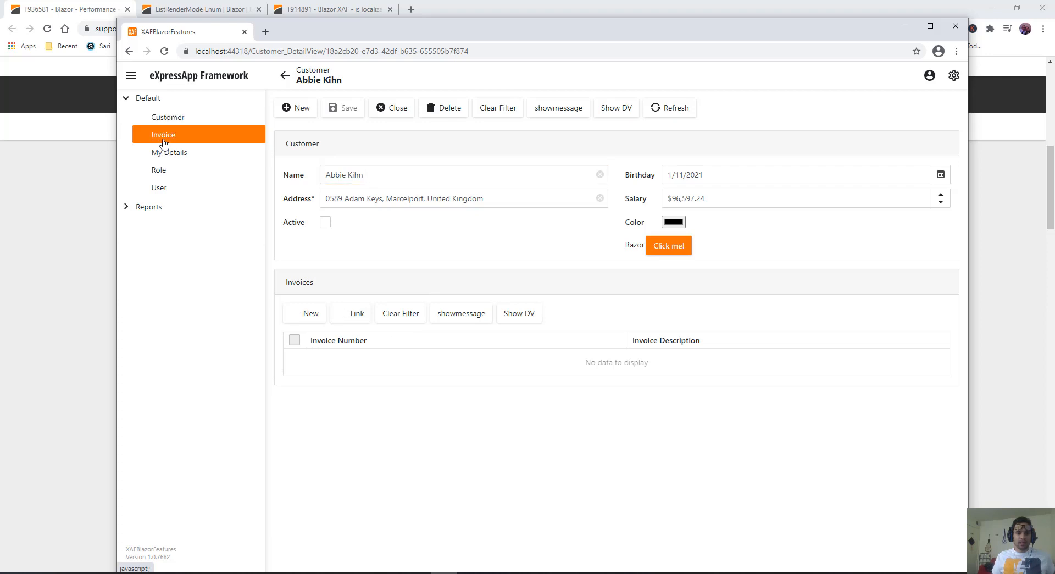
click(162, 134)
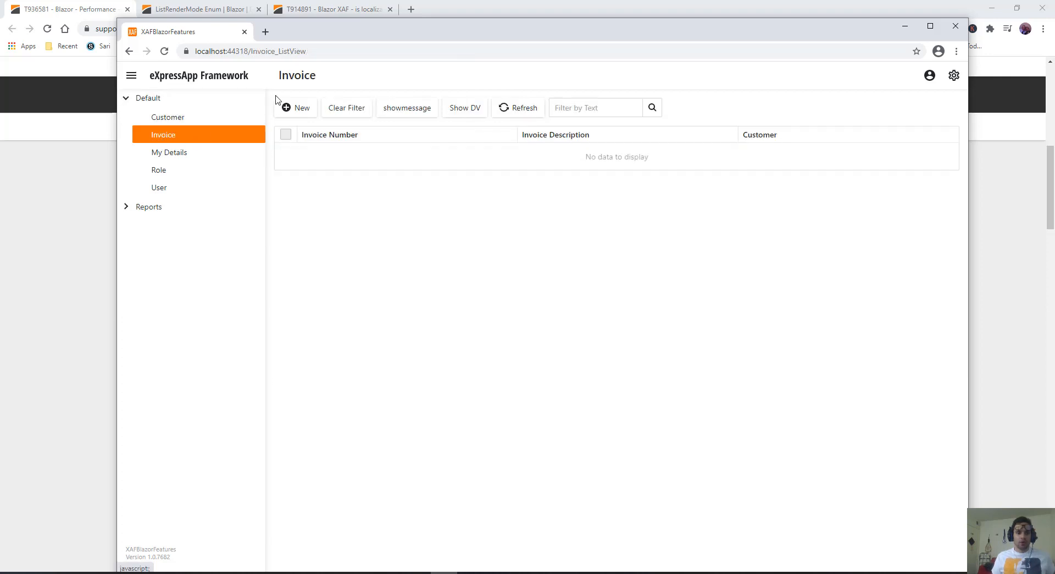
Create a new Invoice and drop down its Customer lookup listing all customers.
click(294, 107)
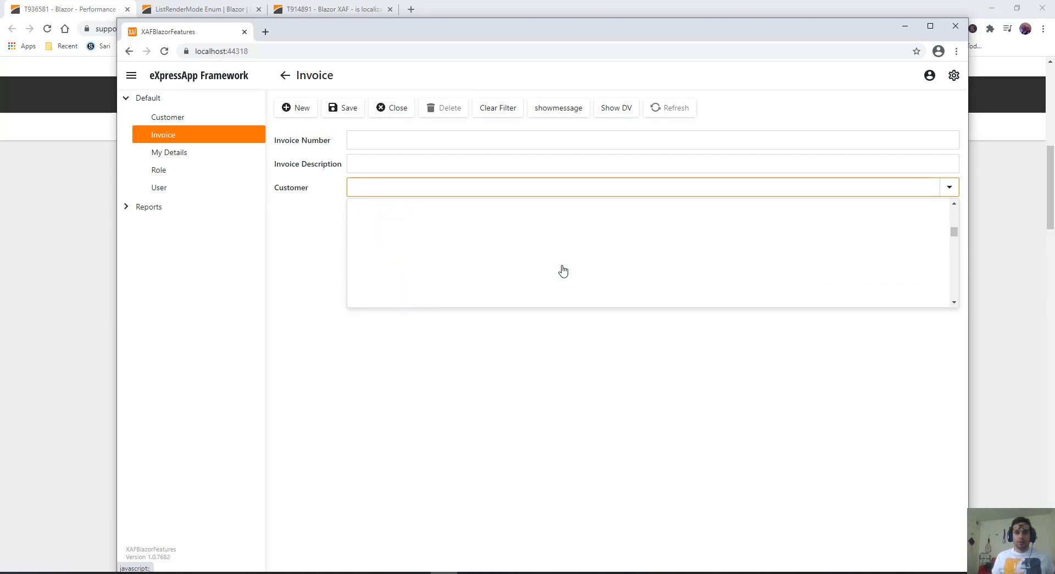
click(949, 187)
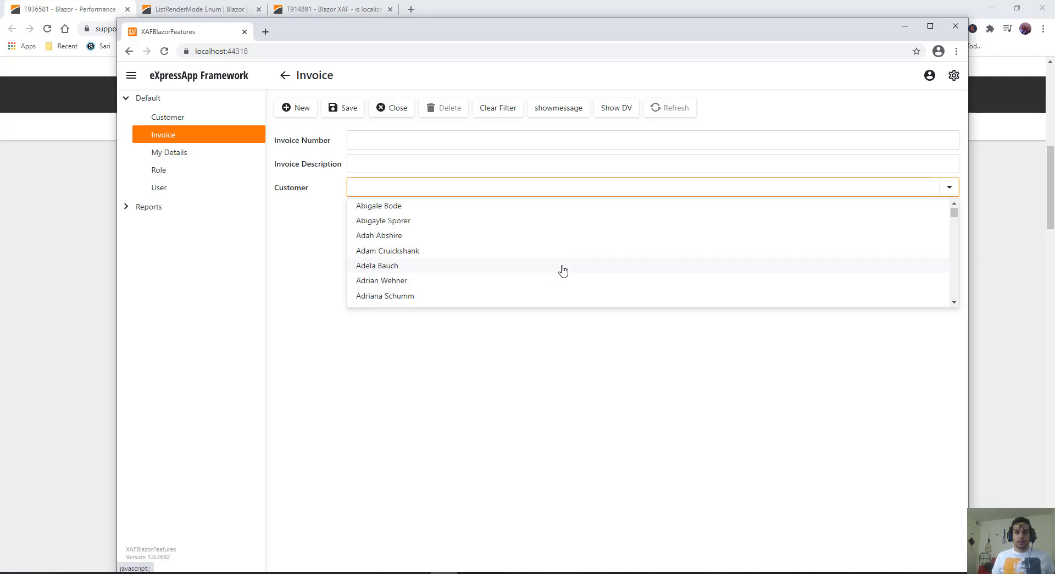
mouse_move(556, 391)
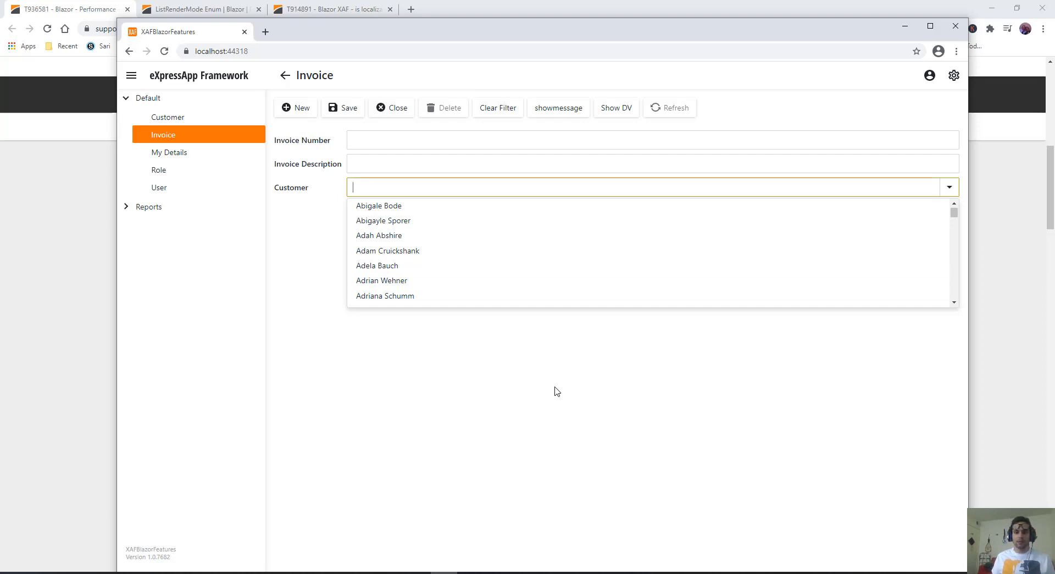
mouse_move(919, 298)
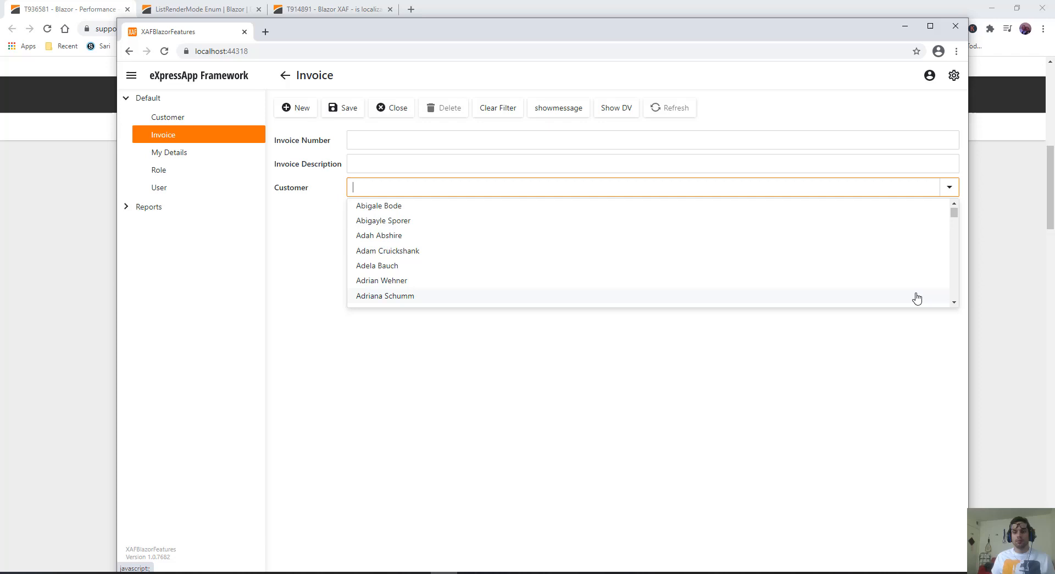
mouse_move(885, 324)
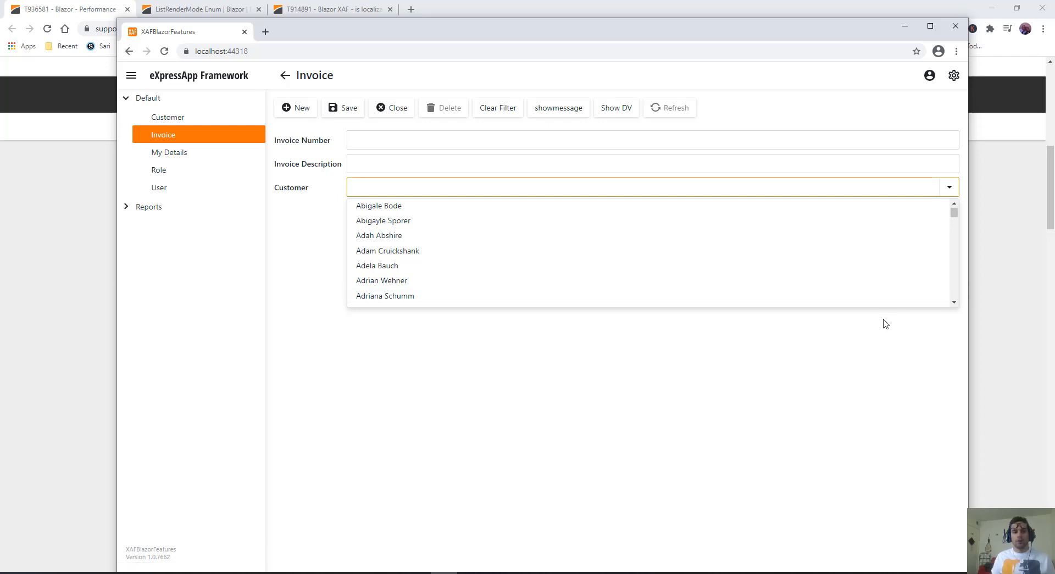
mouse_move(564, 273)
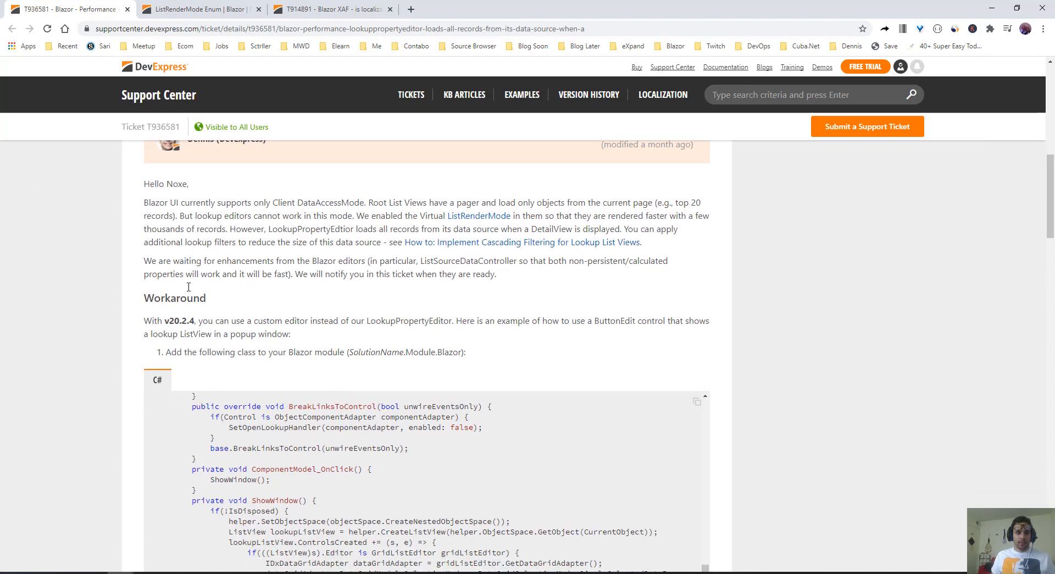
Scroll to the Workaround section, select v20.2.4, and review the custom lookup editor code.
scroll(down, 3)
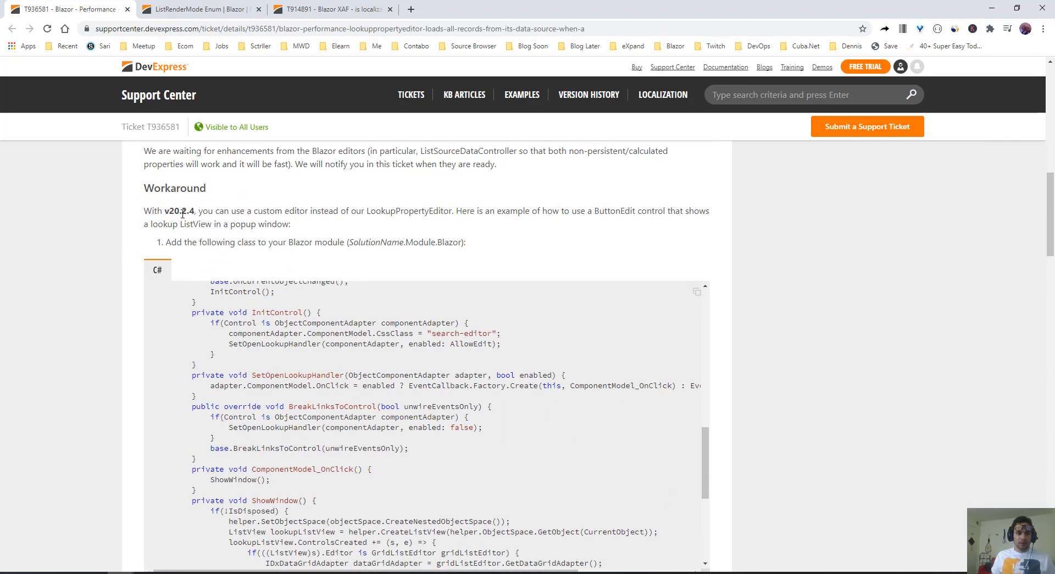
double_click(179, 211)
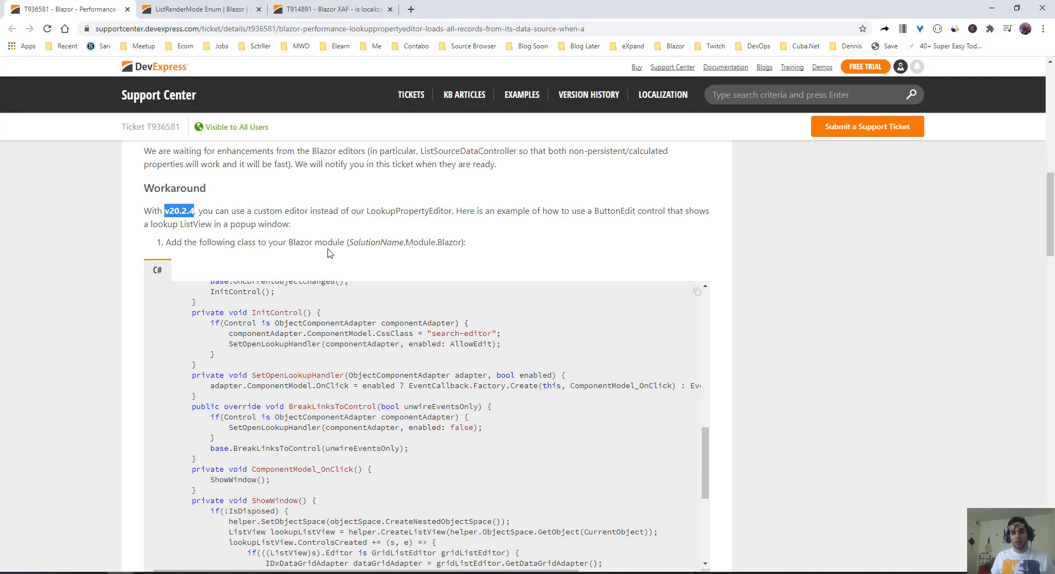
mouse_move(369, 321)
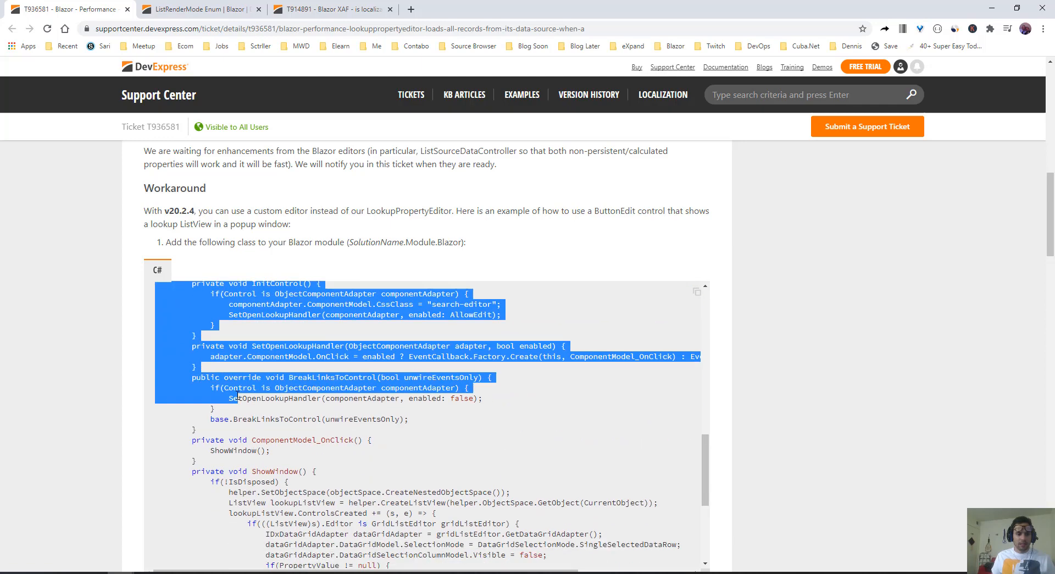
scroll(down, 3)
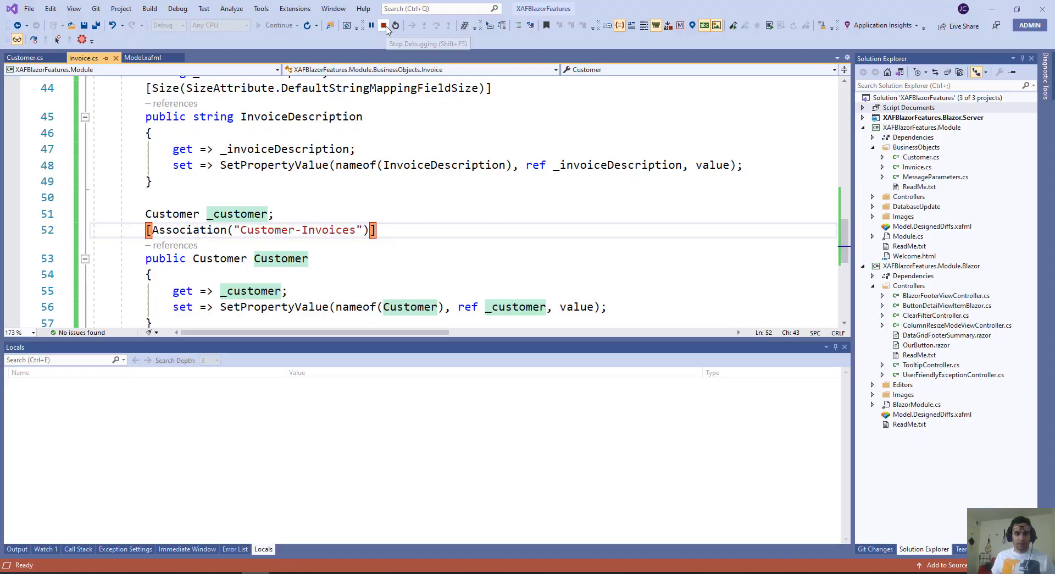
Stop debugging, add a class to Editors with the SearchLookupPropertyEditor code, and rename it.
click(383, 26)
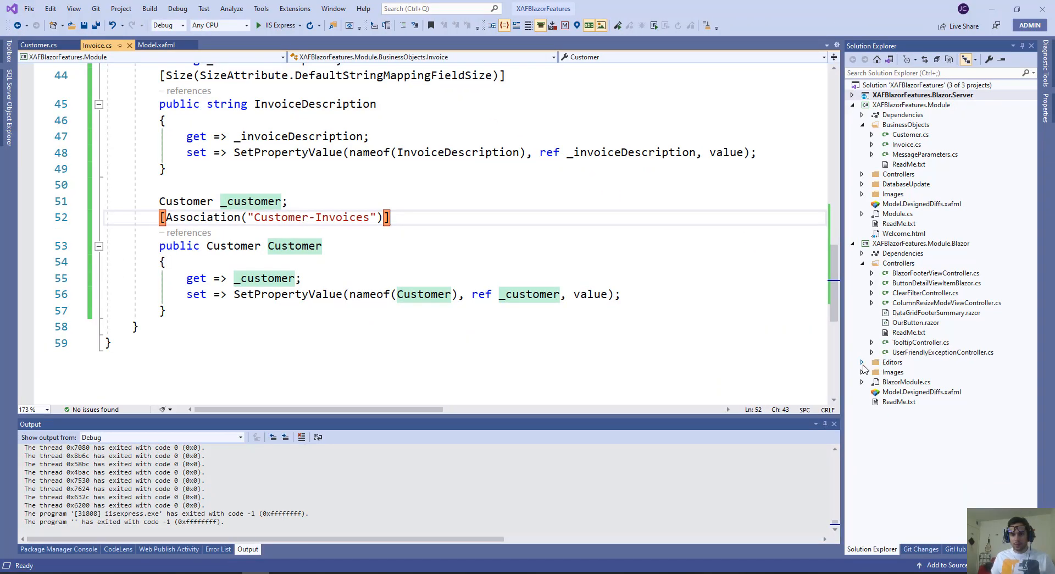
right_click(892, 362)
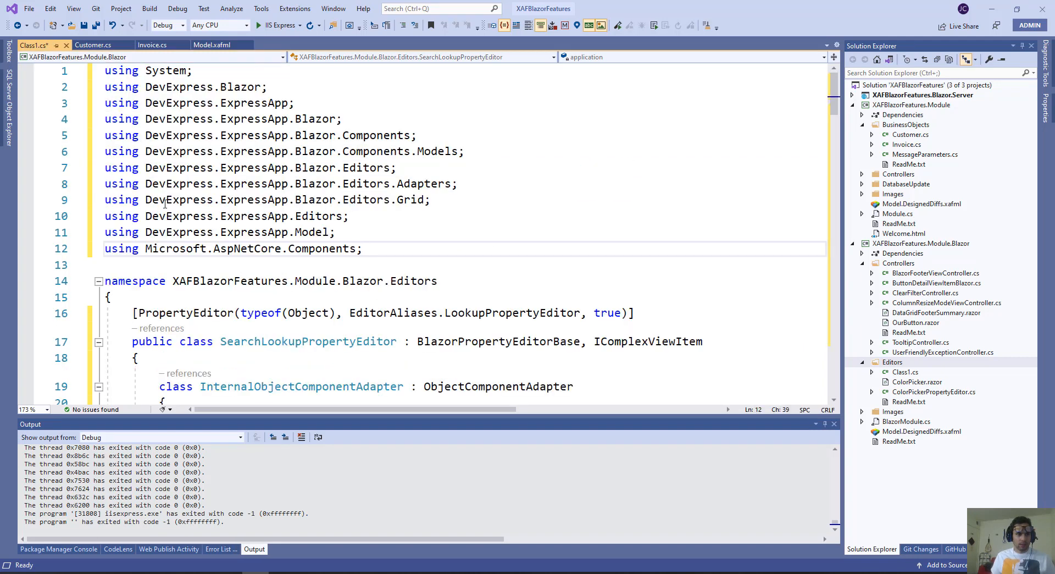
double_click(308, 341)
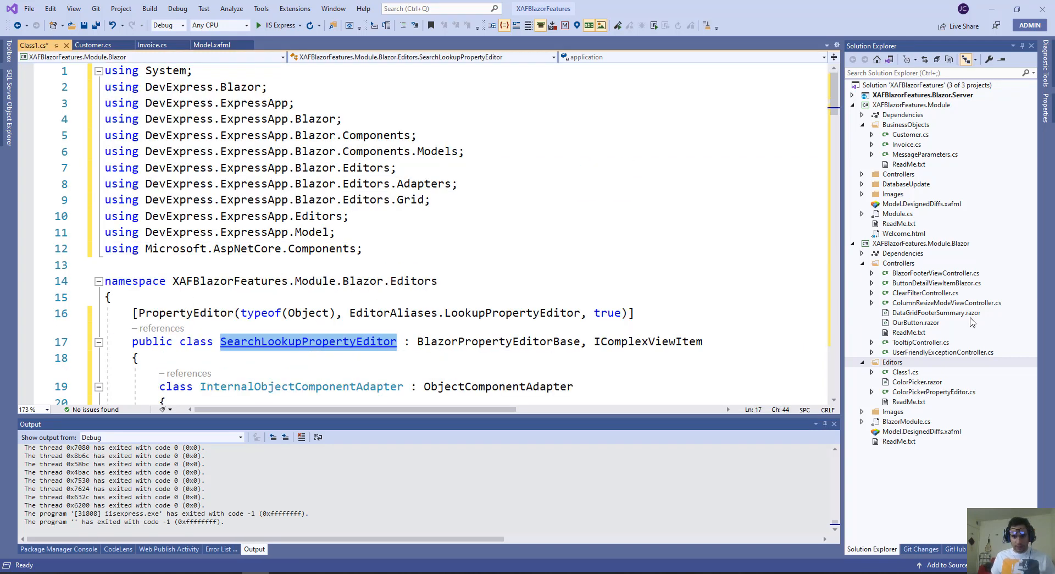
right_click(906, 372)
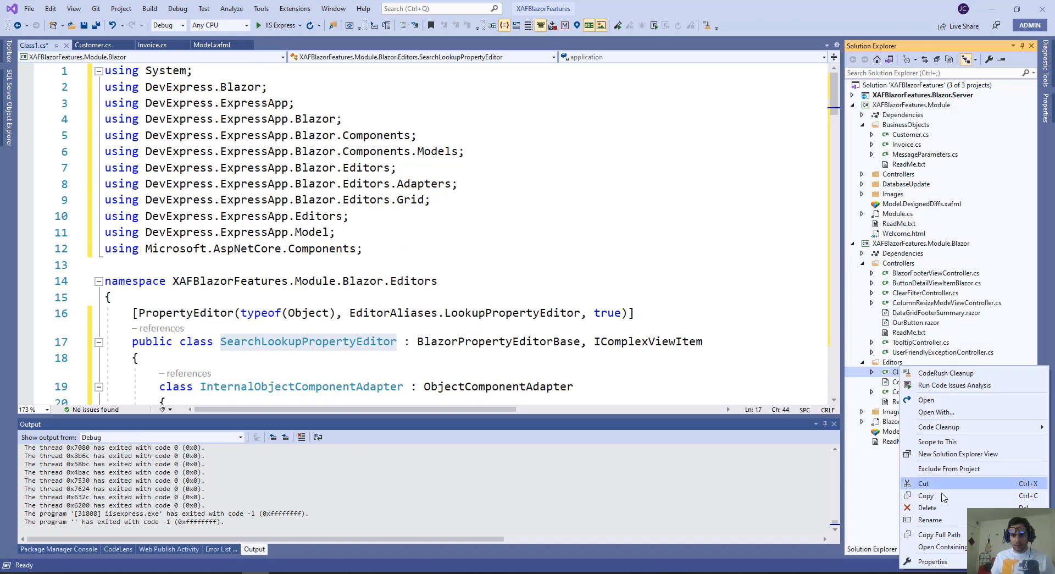
click(932, 520)
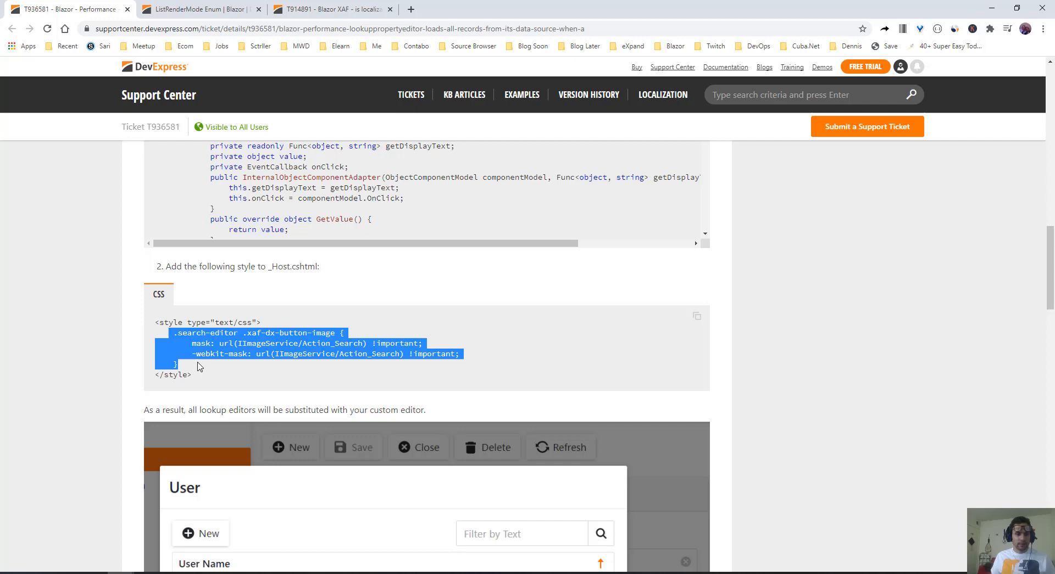
Scroll to the ticket's _Host.cshtml step holding the button image CSS rule.
scroll(down, 3)
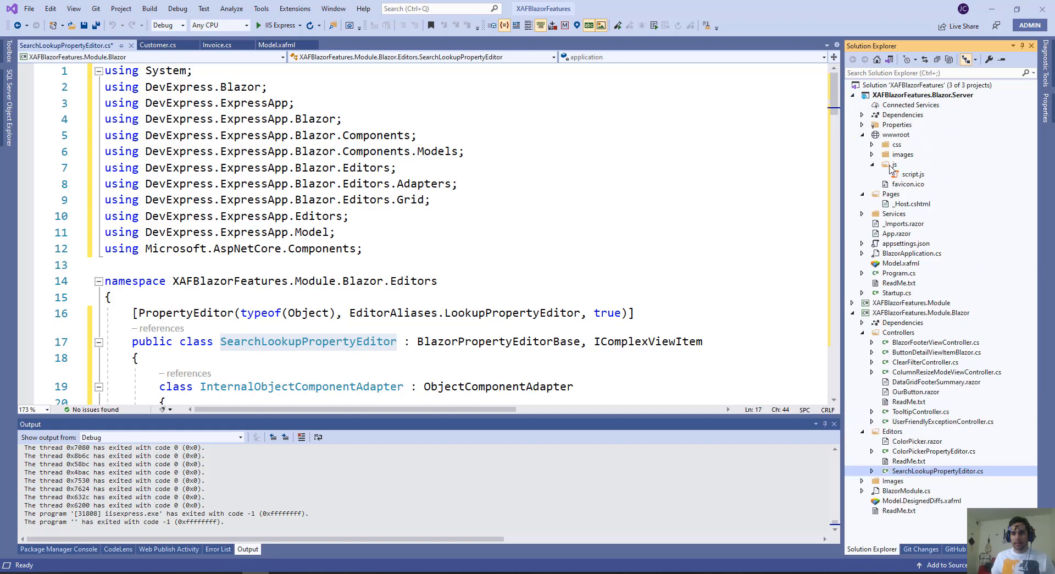
Open the server project's wwwroot/css/site.css to append the search-editor button style.
click(873, 144)
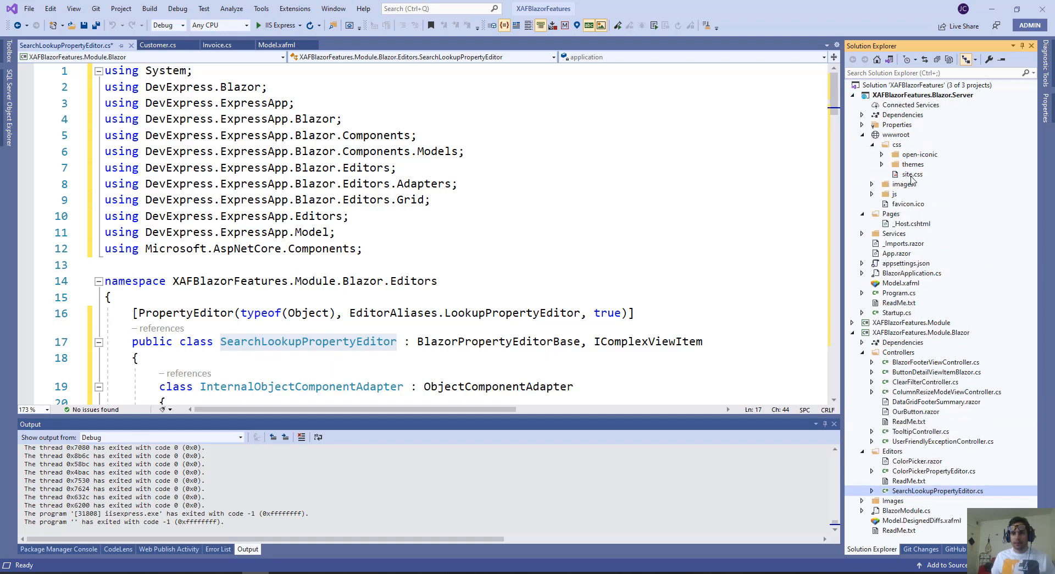
double_click(912, 174)
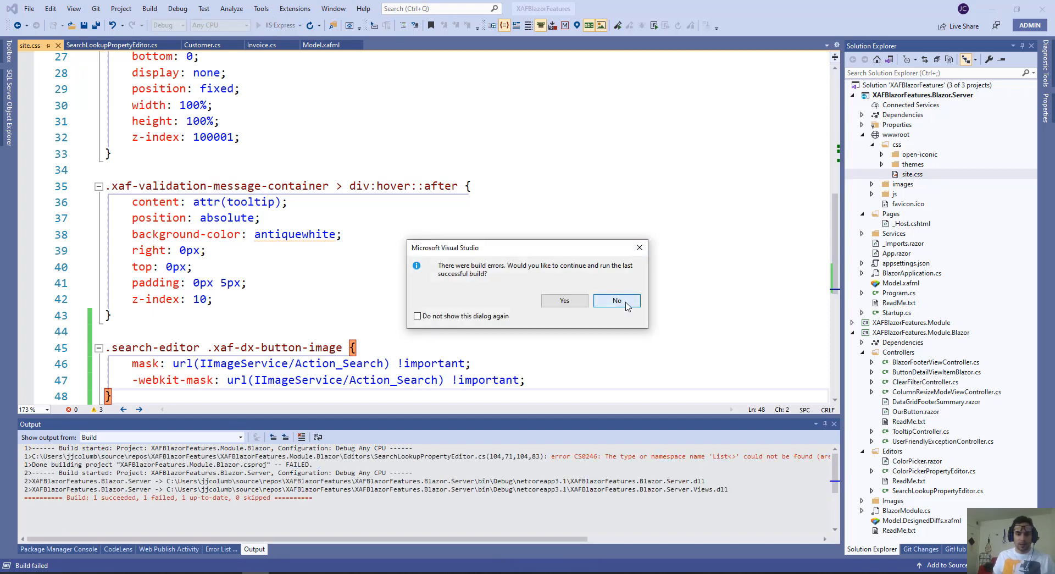
Decline the old build, add 'using System.Collections.Generic;' to the editor, and relaunch.
click(616, 300)
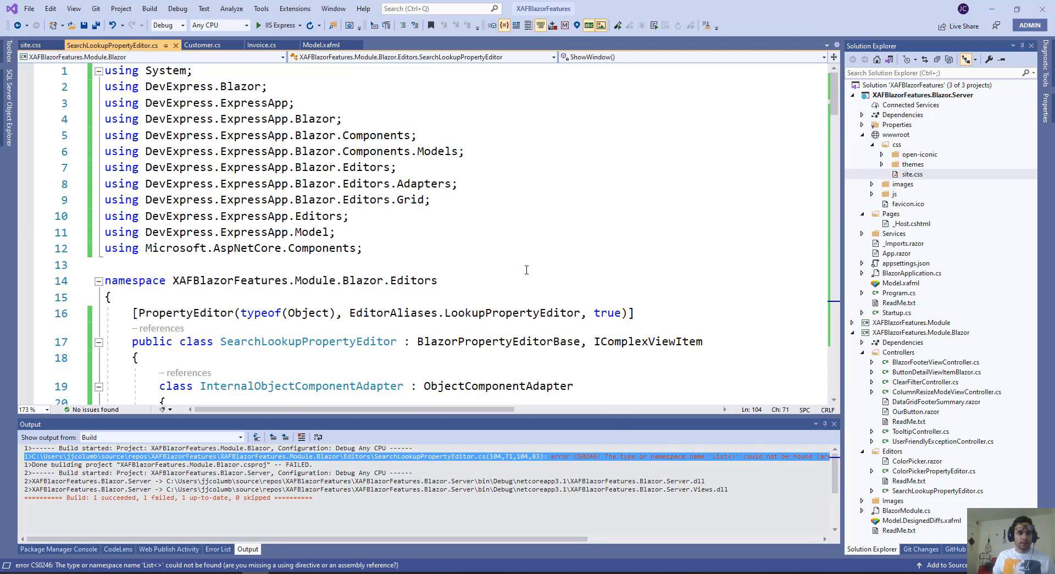
click(364, 247)
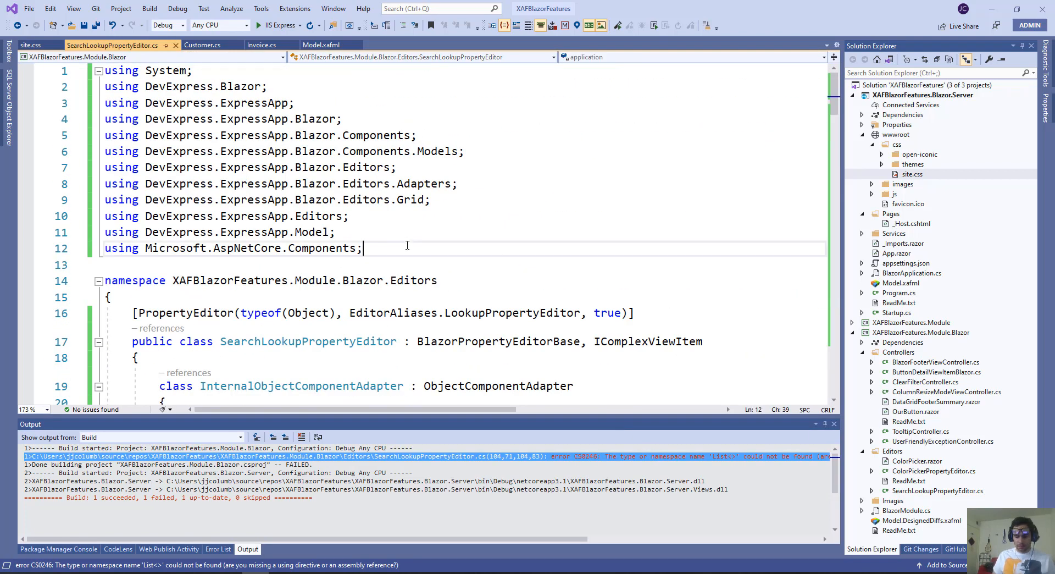
text(using System.Collections.Generic;)
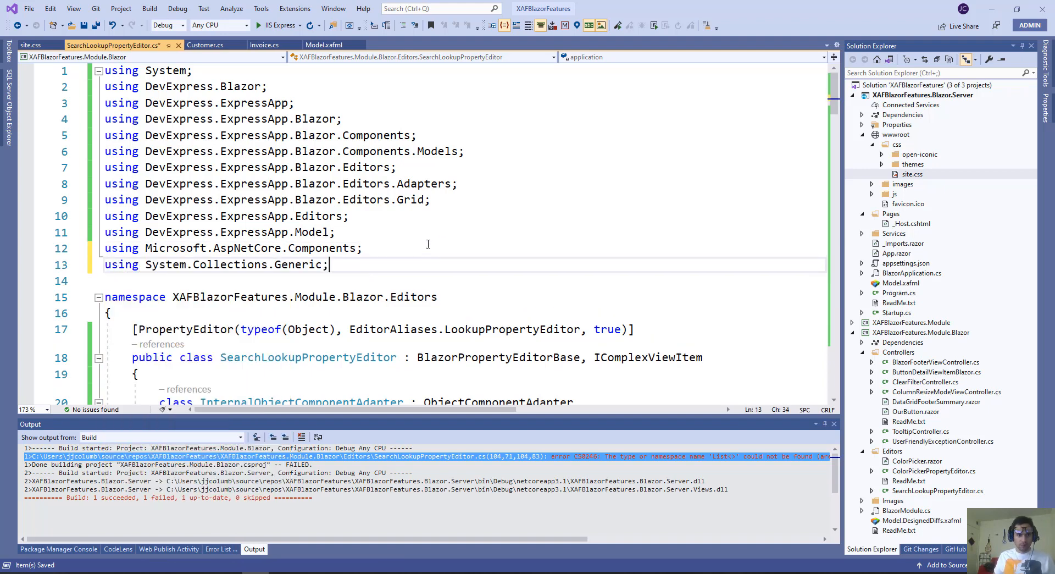
click(261, 25)
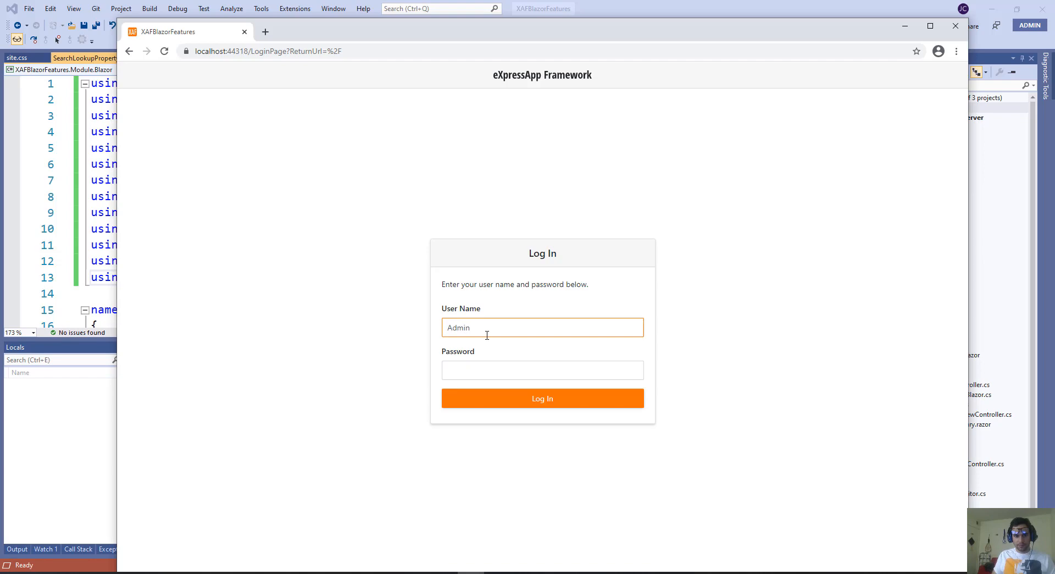
Log in, create a new Invoice, and open the Customer field's searchable popup.
click(542, 397)
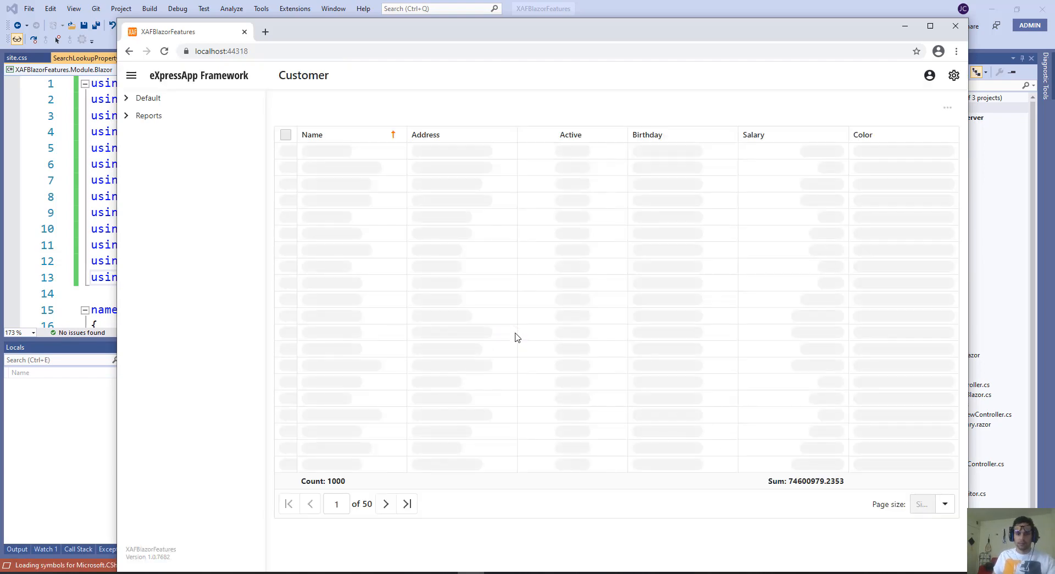
click(163, 134)
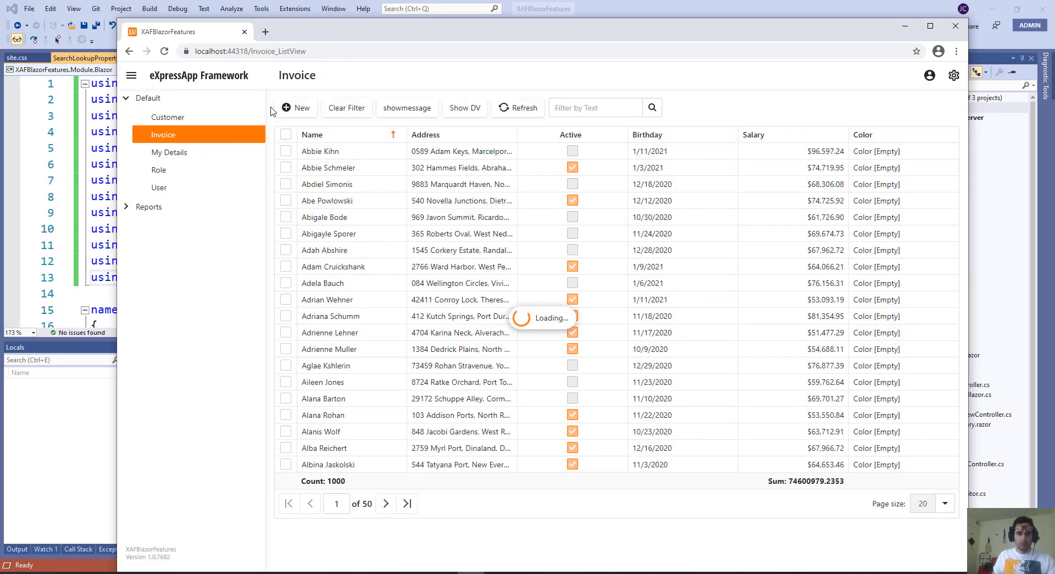
click(295, 107)
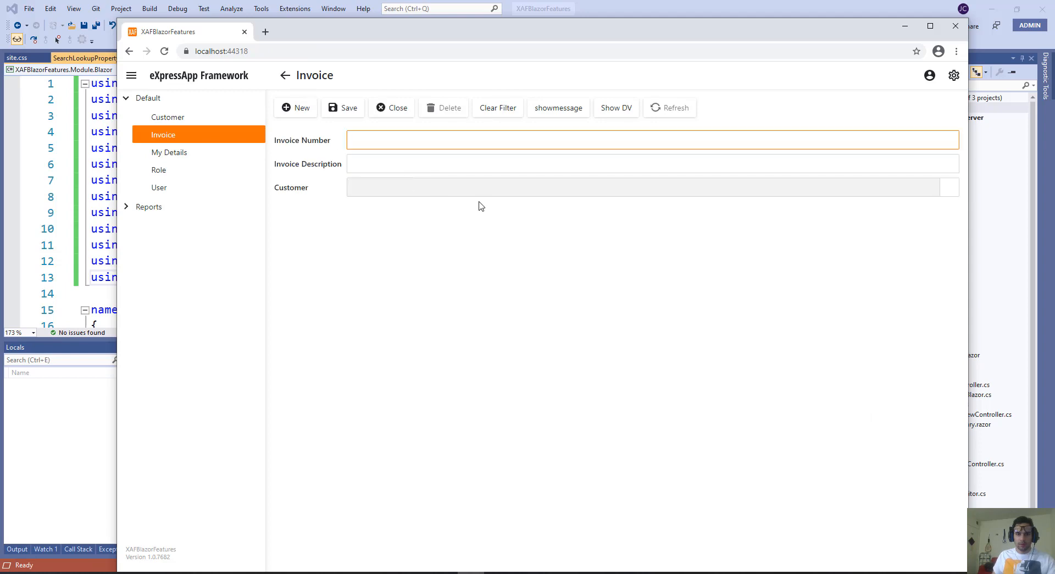
mouse_move(951, 187)
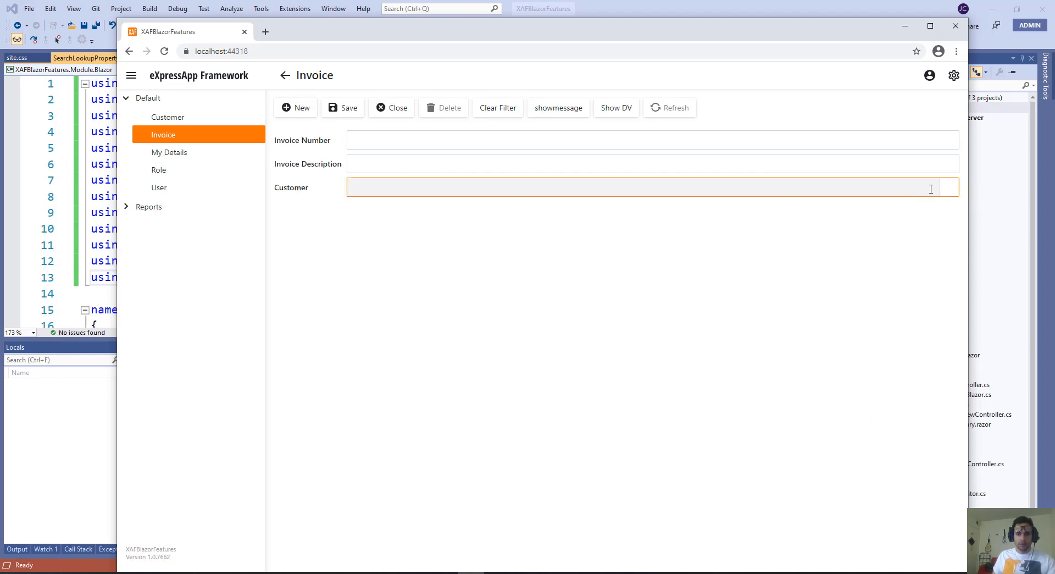
click(647, 187)
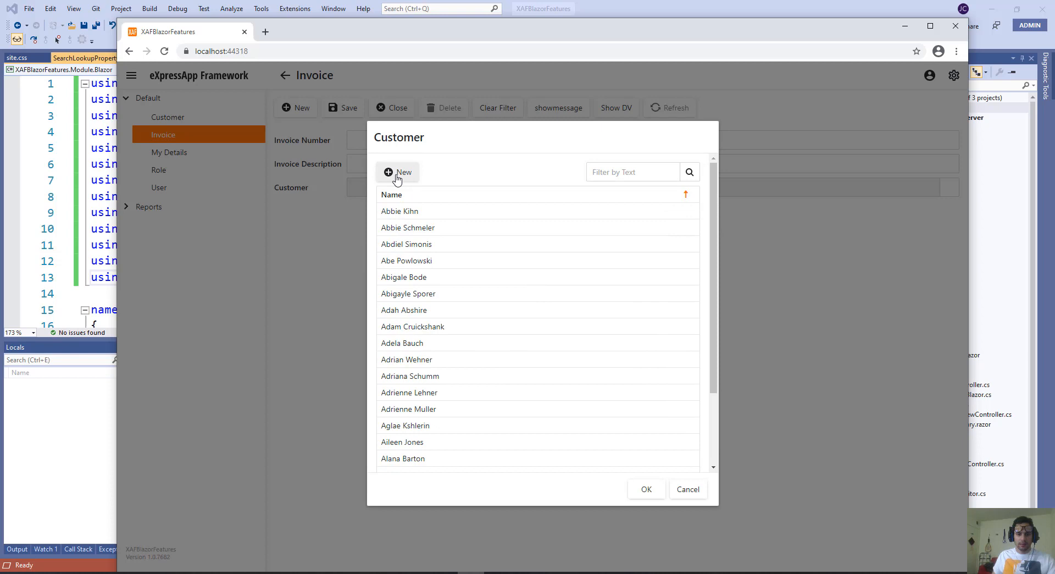
click(398, 172)
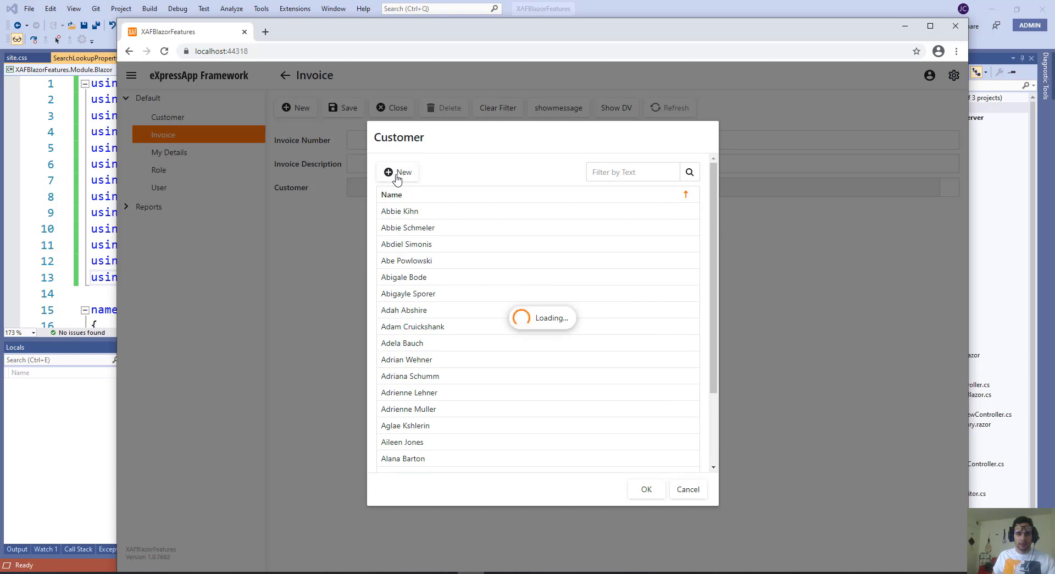
click(398, 172)
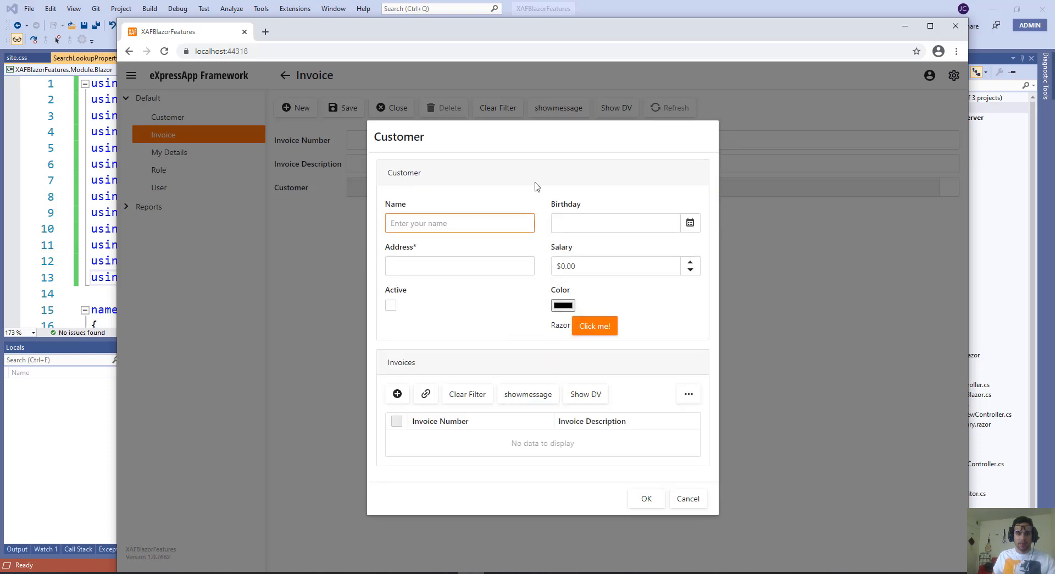
click(594, 325)
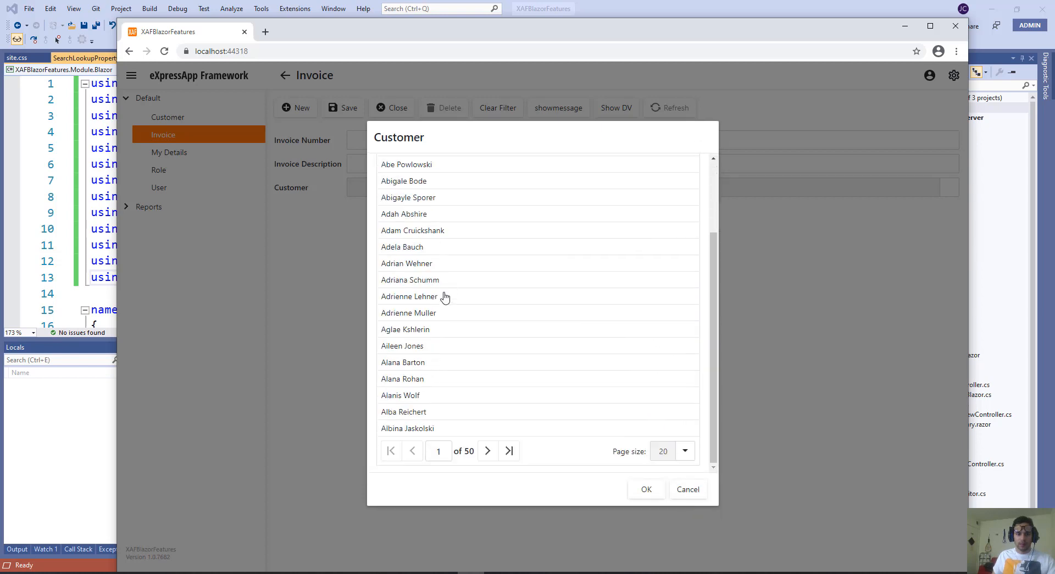
double_click(409, 297)
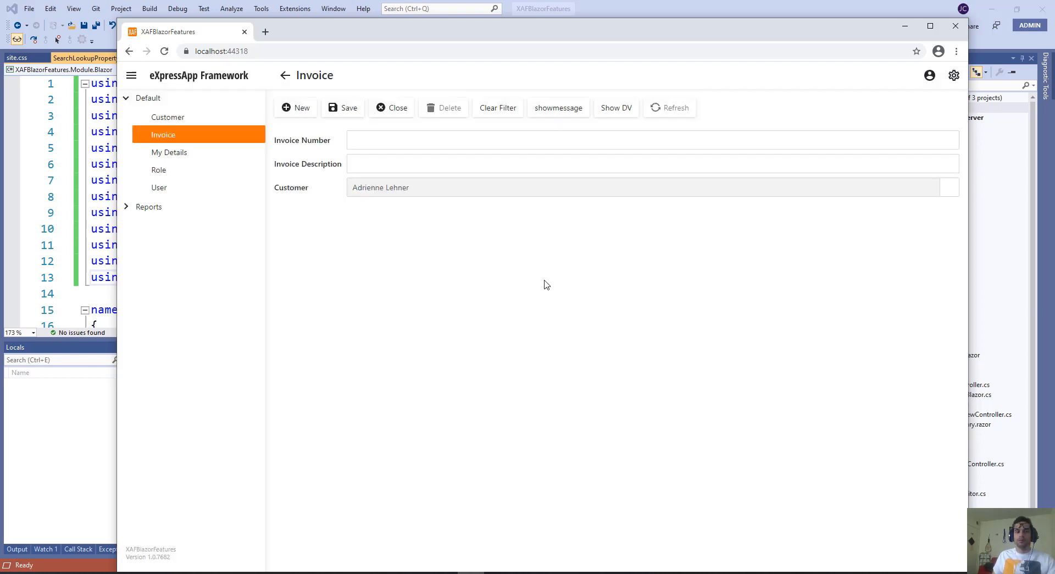